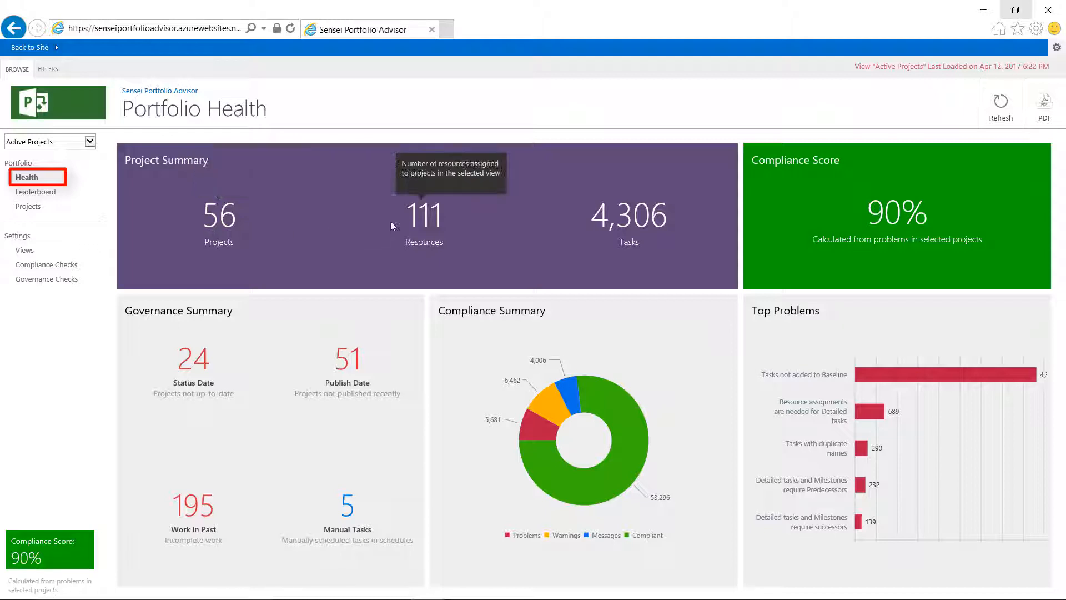
pyautogui.moveTo(649, 231)
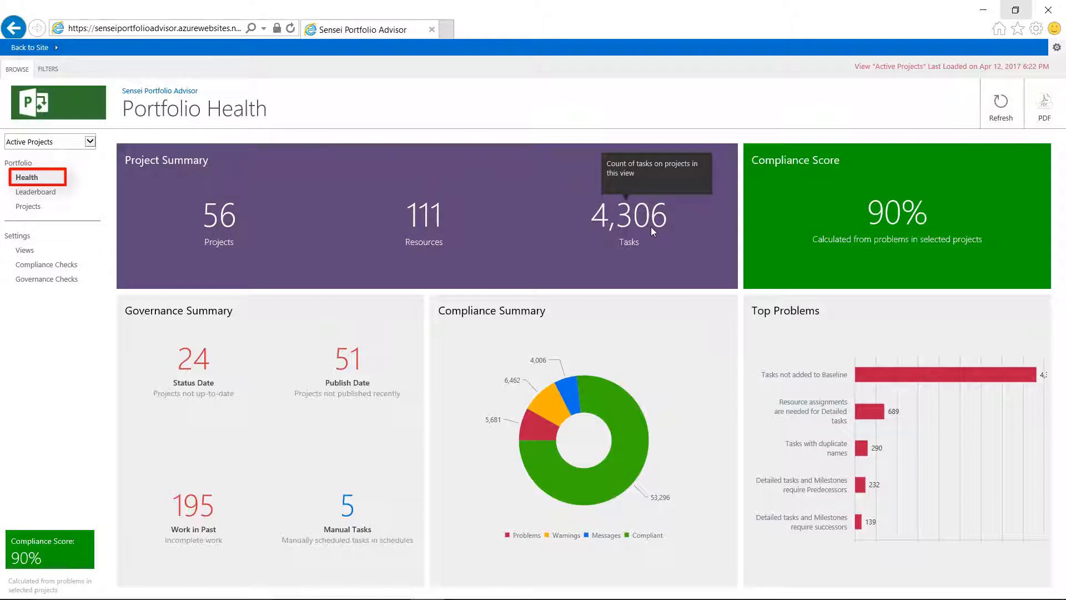
pyautogui.moveTo(715, 263)
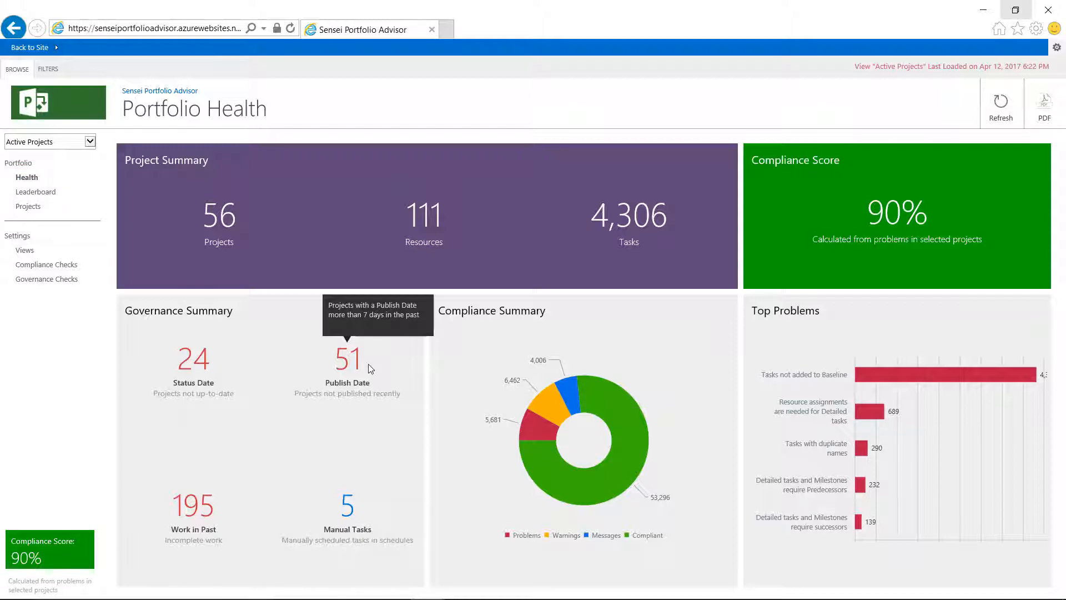
# Show the FILTERS ribbon with project type, owner, workflow phase, stage and sponsor dropdowns.
pyautogui.click(48, 69)
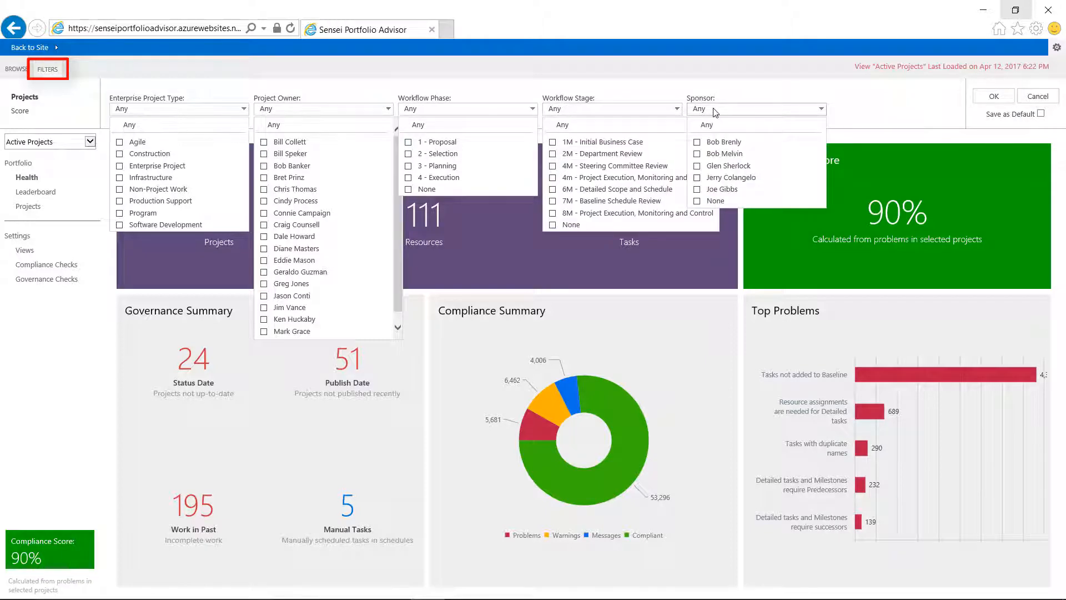
# Review the owner Leaderboard scores, then move to the Projects page with its governance list.
pyautogui.click(37, 191)
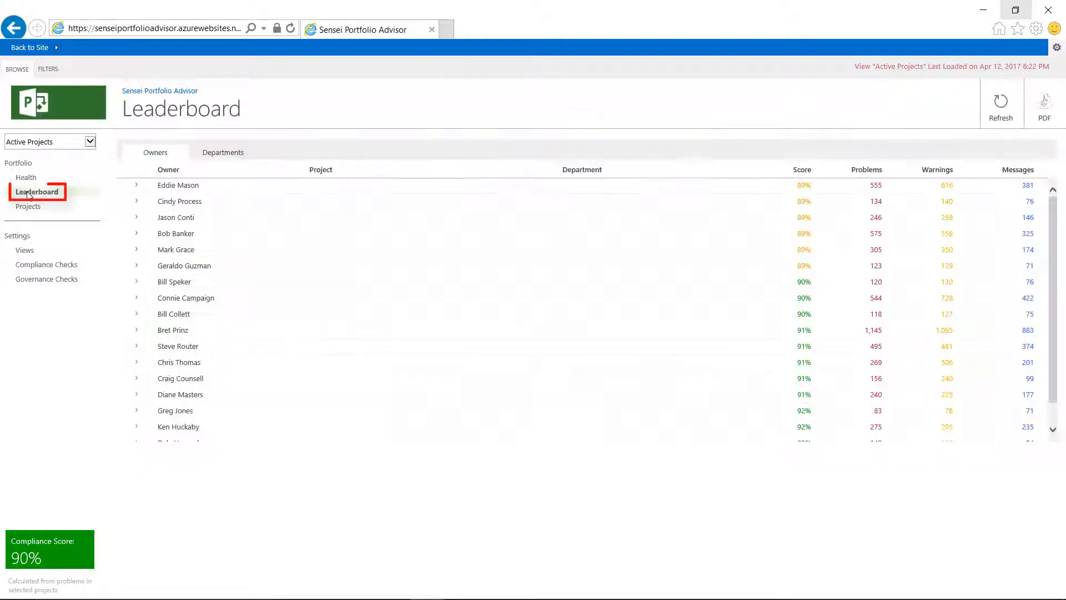
pyautogui.click(37, 191)
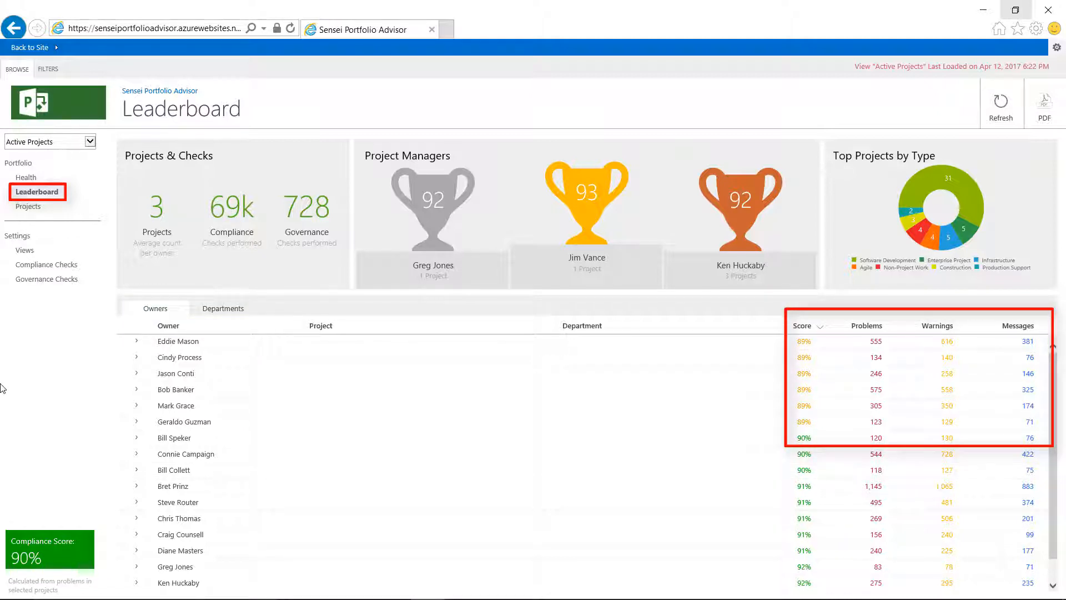
pyautogui.click(222, 308)
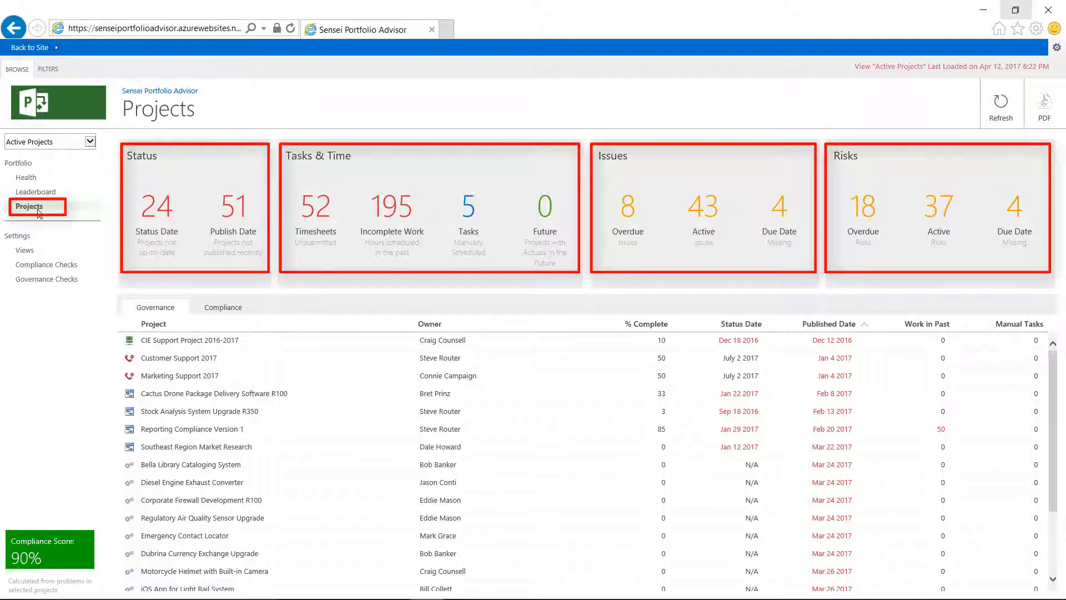
# Scroll the Governance grid down until the AA Tenant Renewal R200 row is visible.
pyautogui.scroll(-3)
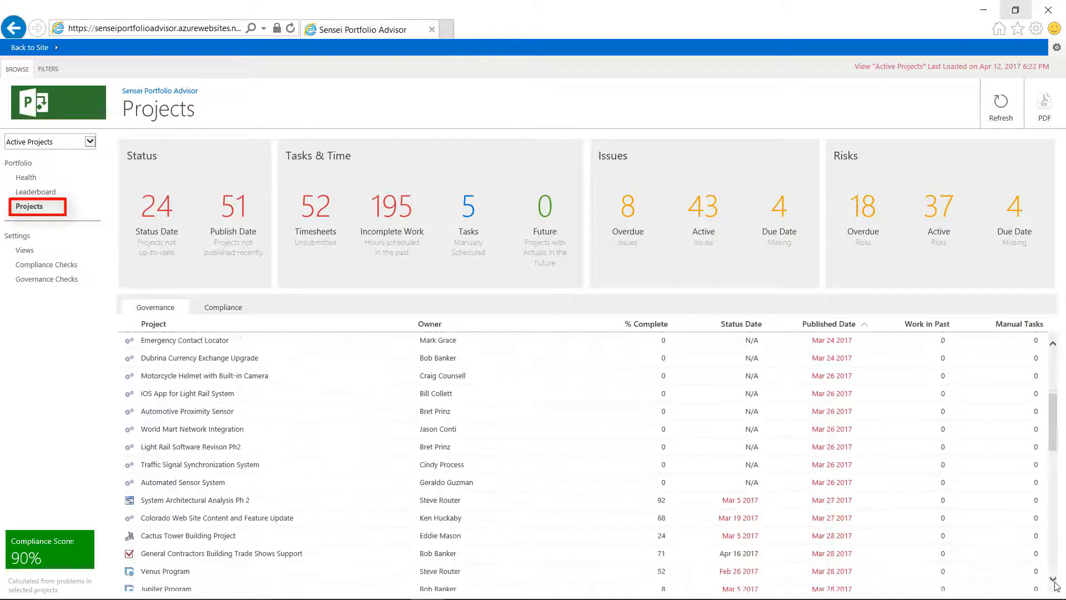
pyautogui.scroll(-3)
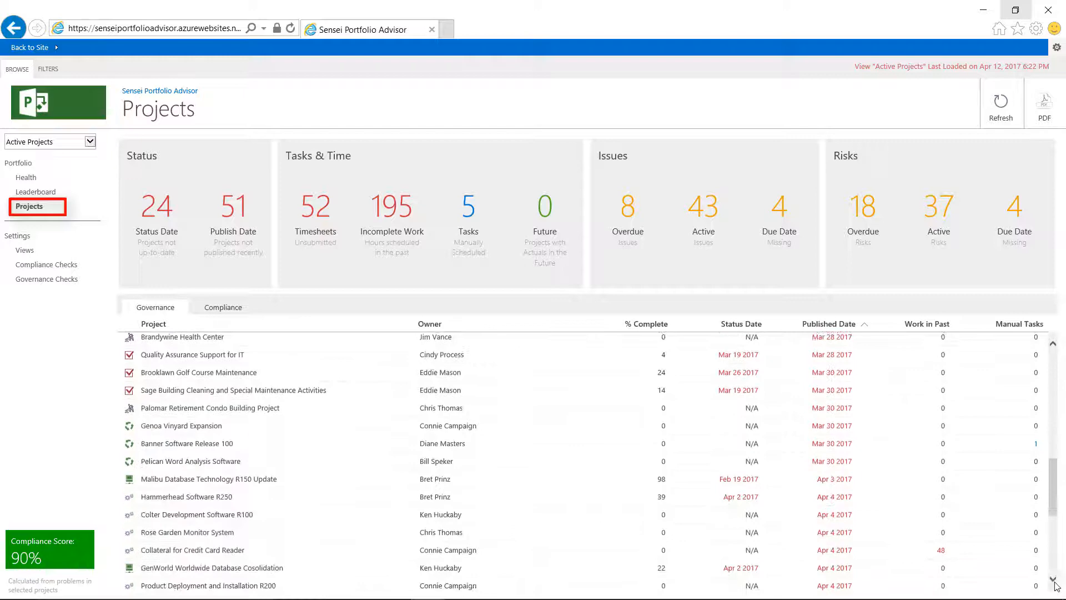
pyautogui.scroll(-3)
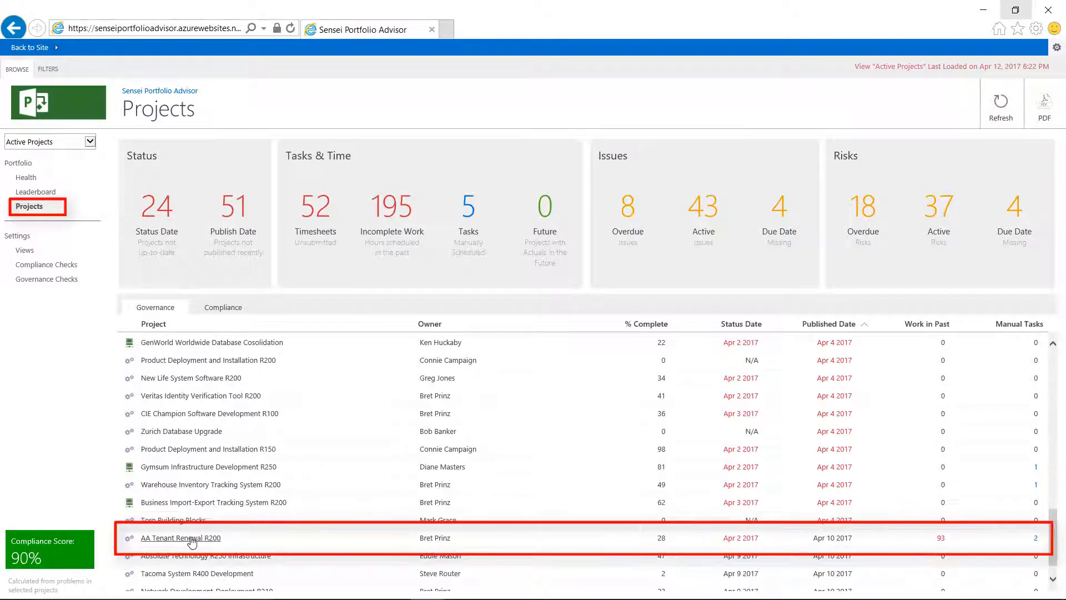
# Review AA Tenant Renewal R200's Governance summary, then show its Compliance check results.
pyautogui.click(180, 538)
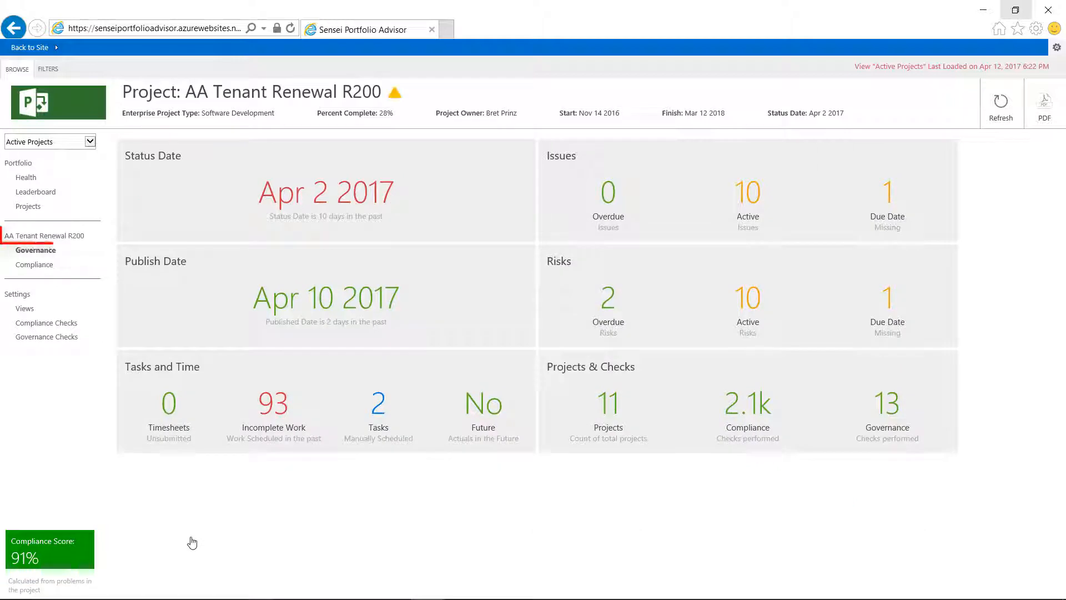
pyautogui.click(45, 235)
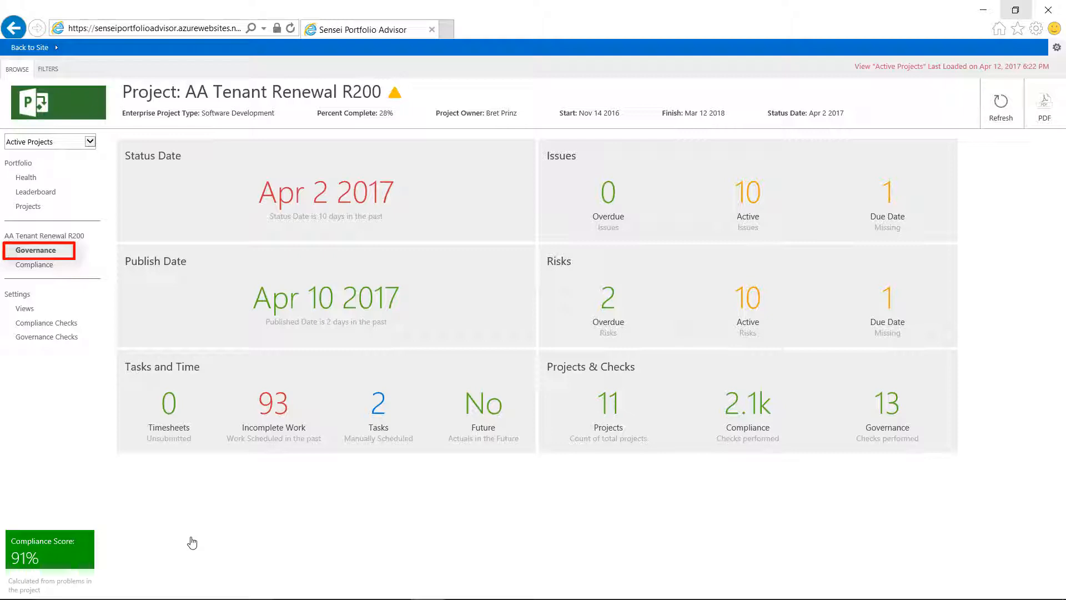
pyautogui.moveTo(167, 422)
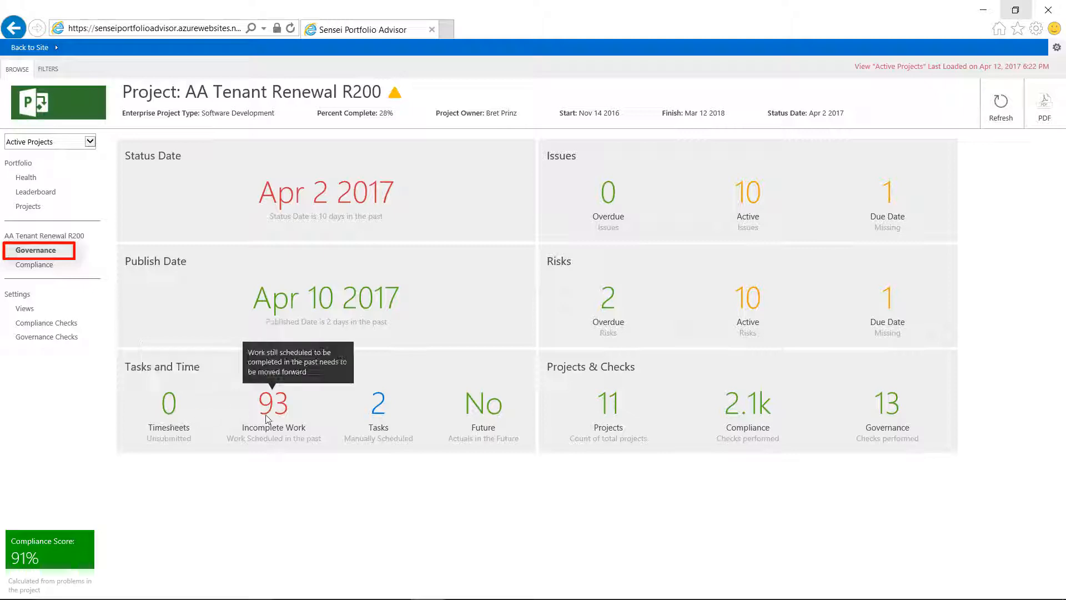
pyautogui.moveTo(272, 419)
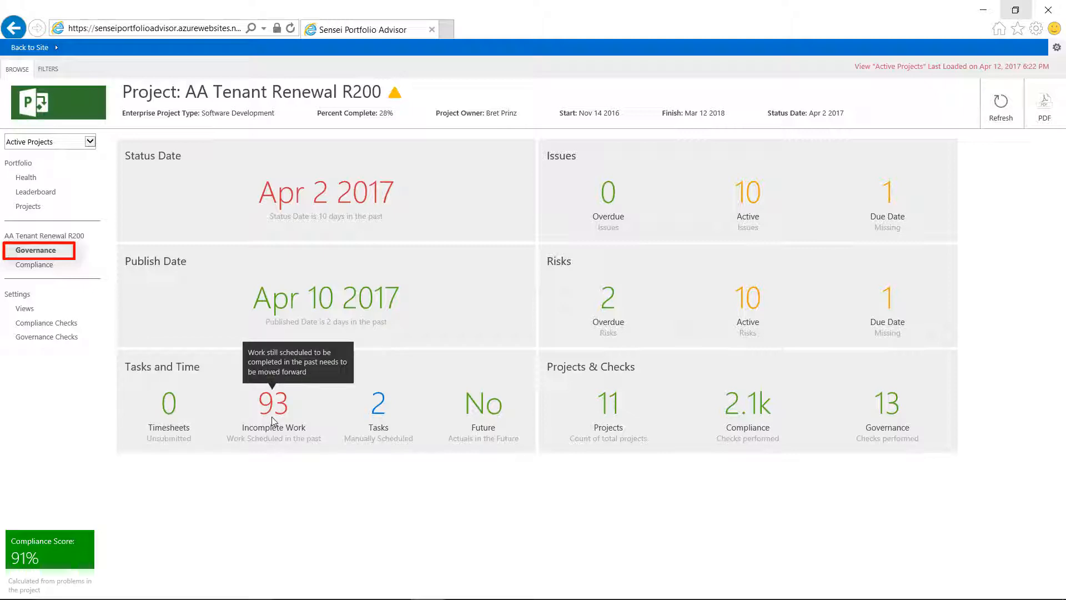
pyautogui.moveTo(343, 489)
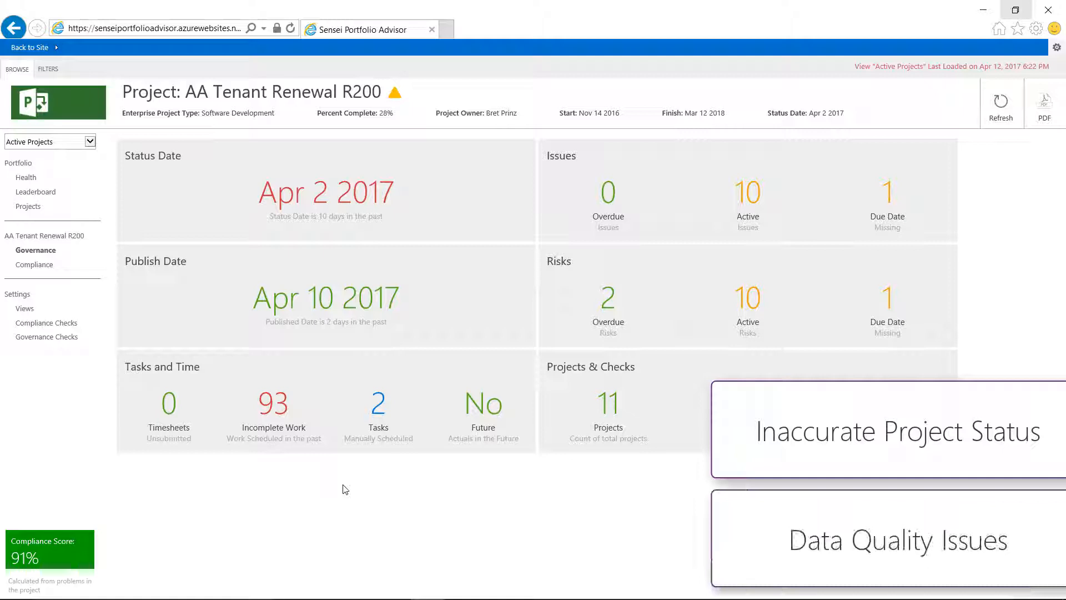
pyautogui.click(35, 264)
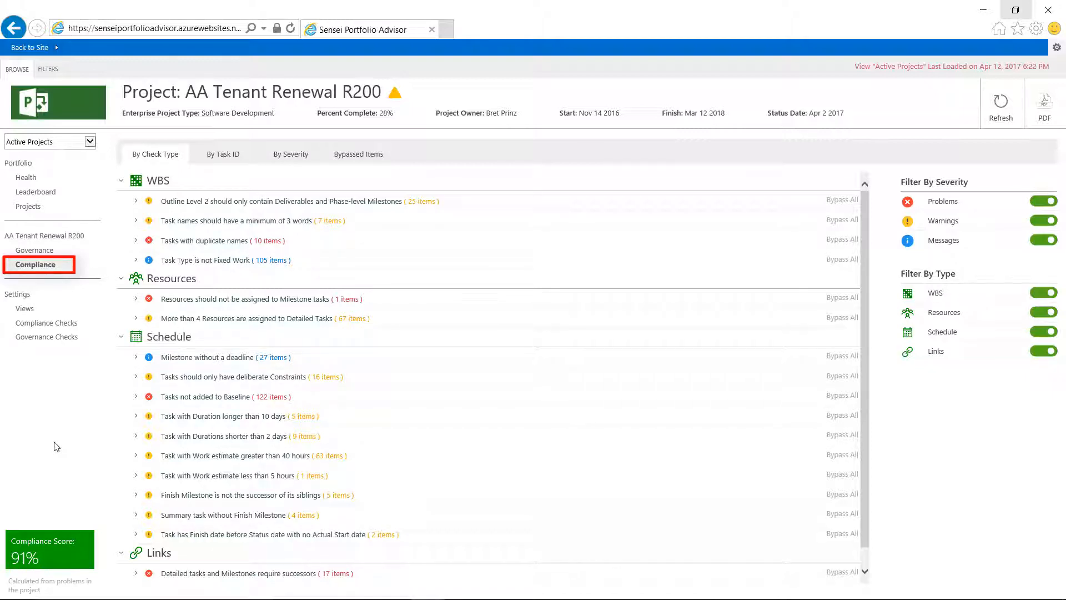
# Collapse the duplicate task names details and hide message-level checks from the compliance list.
pyautogui.click(157, 180)
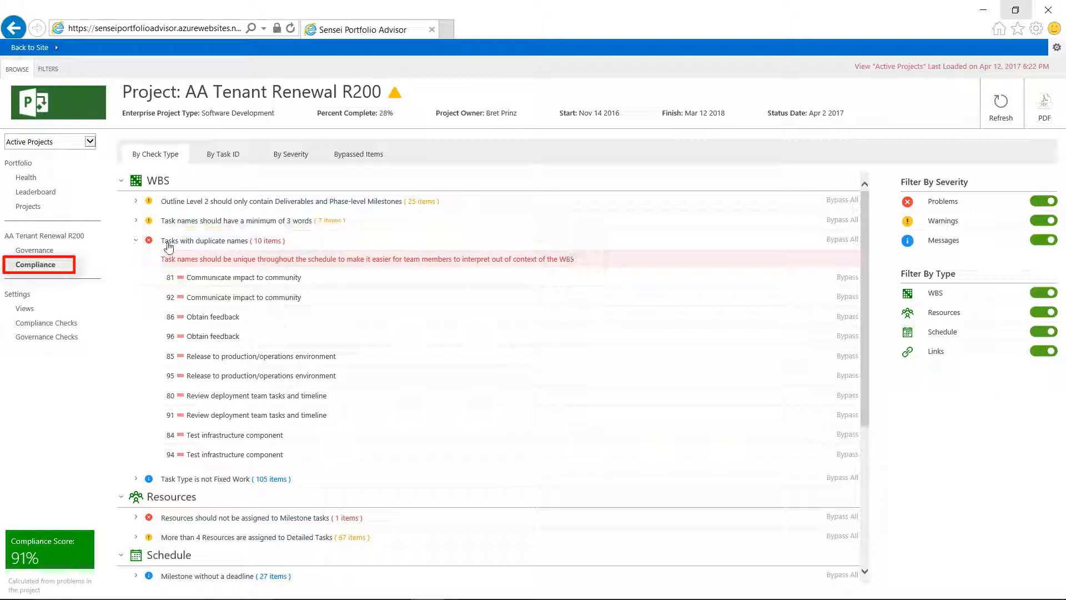
pyautogui.click(136, 240)
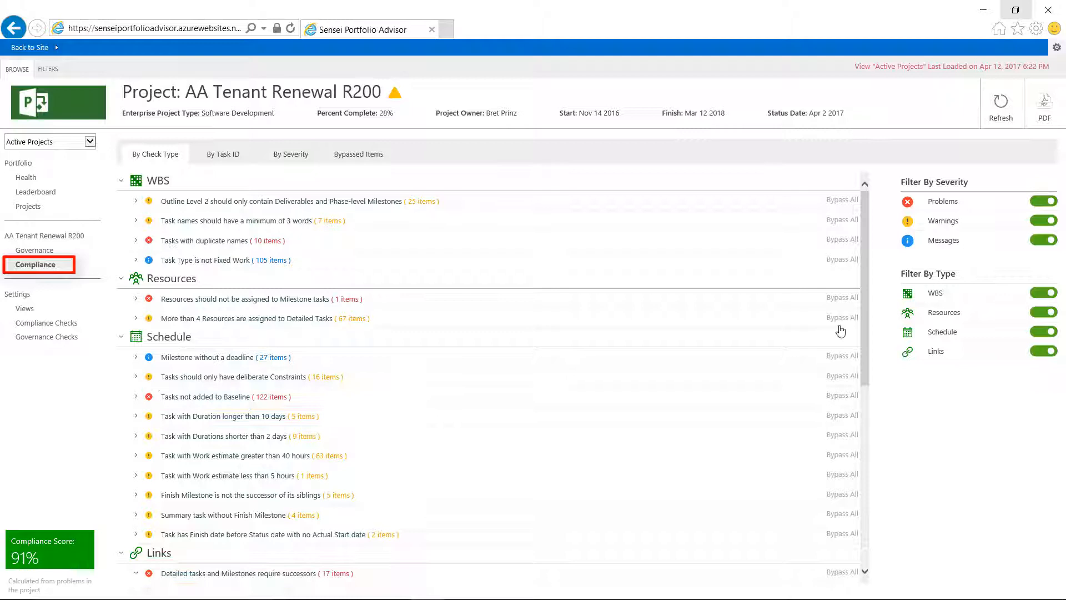
pyautogui.click(1042, 240)
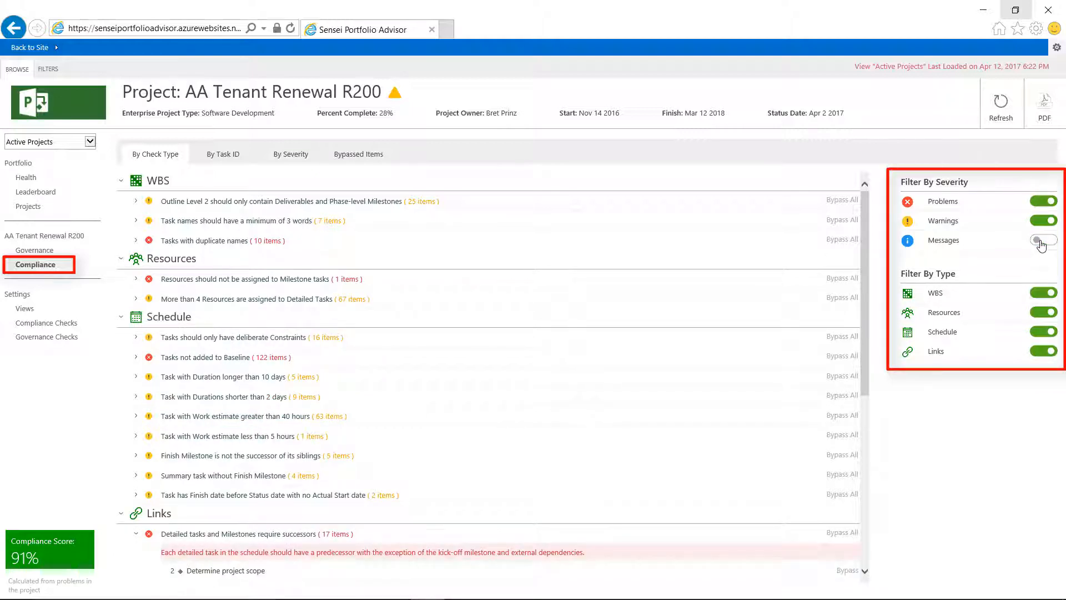
pyautogui.click(1042, 240)
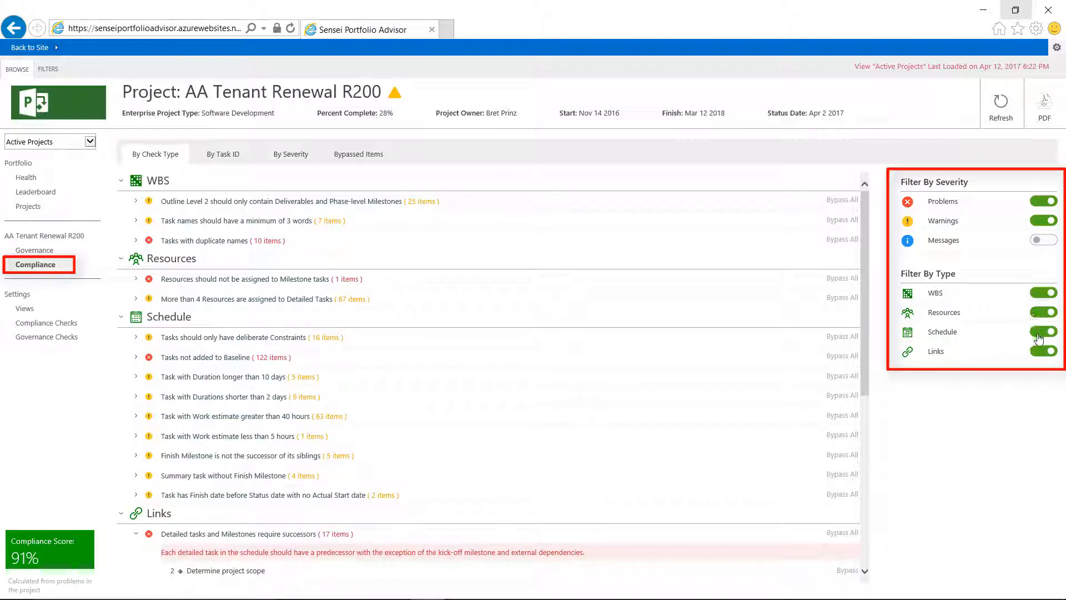
# Hide Schedule checks, leaving WBS, Resources and Links items, and export the results as a PDF report.
pyautogui.click(1043, 332)
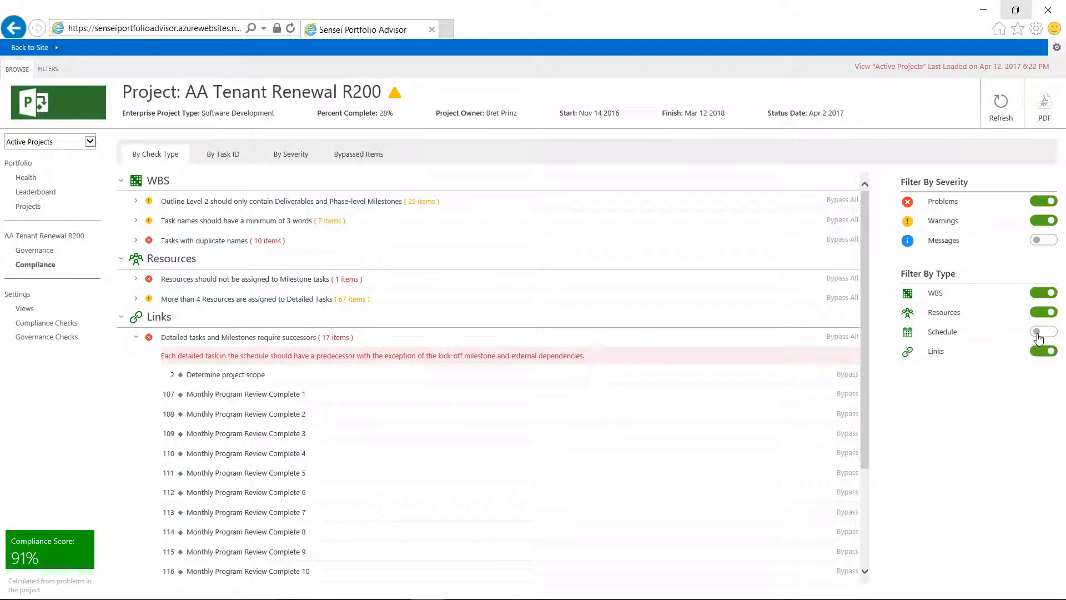
pyautogui.click(1042, 331)
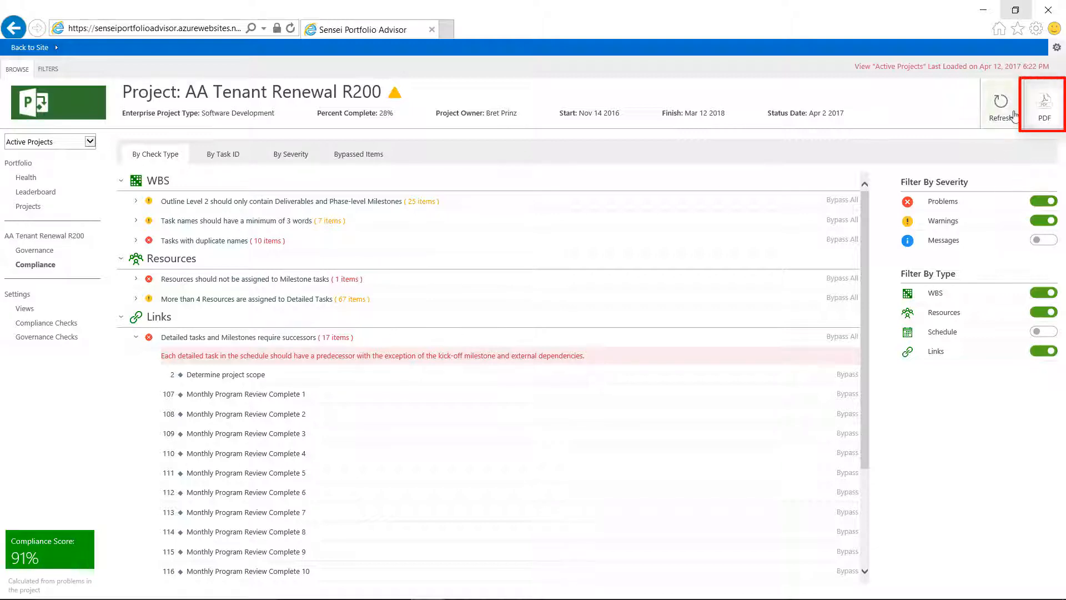
# View the generated Schedule Compliance Report PDF in Edge and scroll through its 89% score and WBS problems.
pyautogui.click(1044, 102)
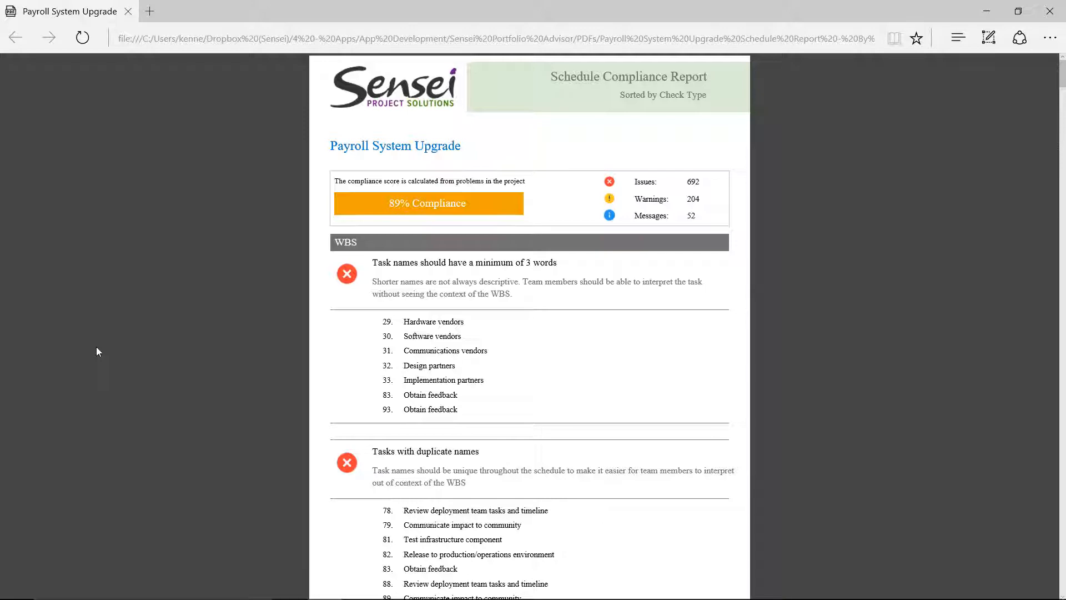
pyautogui.scroll(-3)
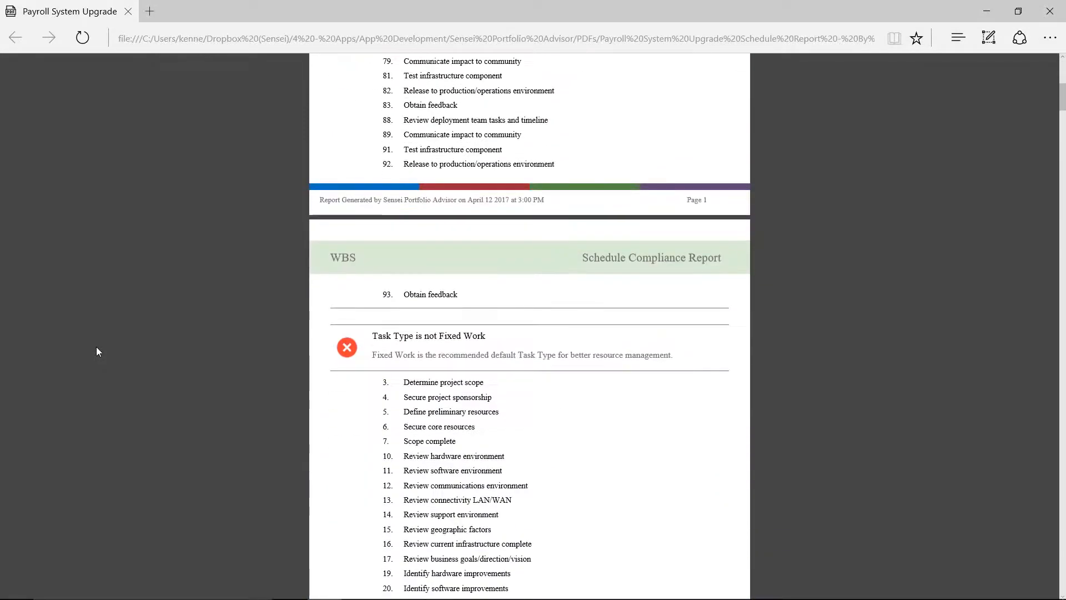
pyautogui.scroll(-3)
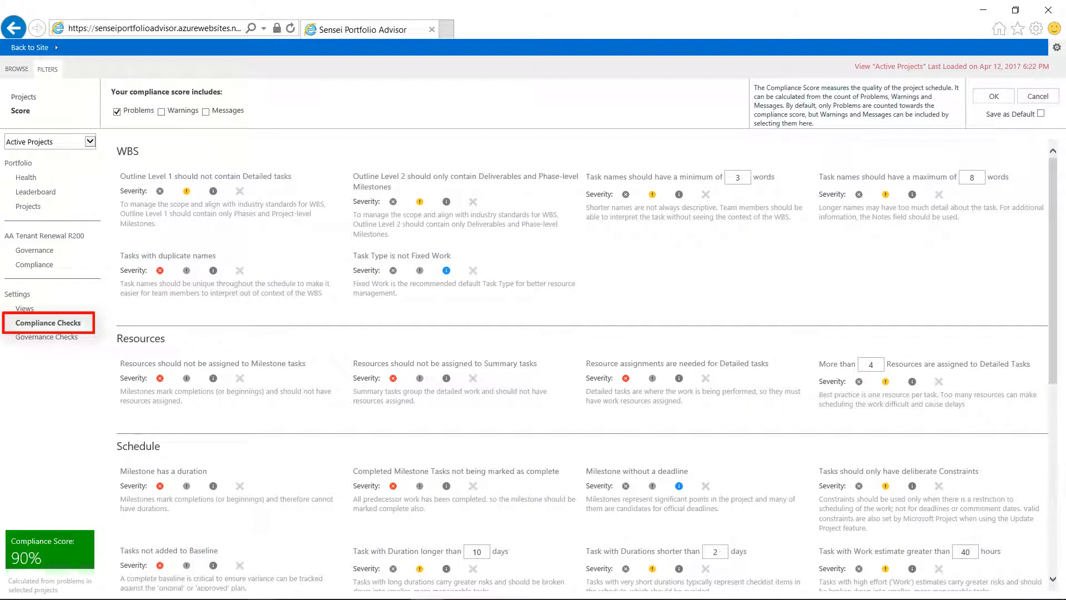
# Scroll through the Schedule and Links compliance check severities, then show the Governance Checks settings.
pyautogui.scroll(-3)
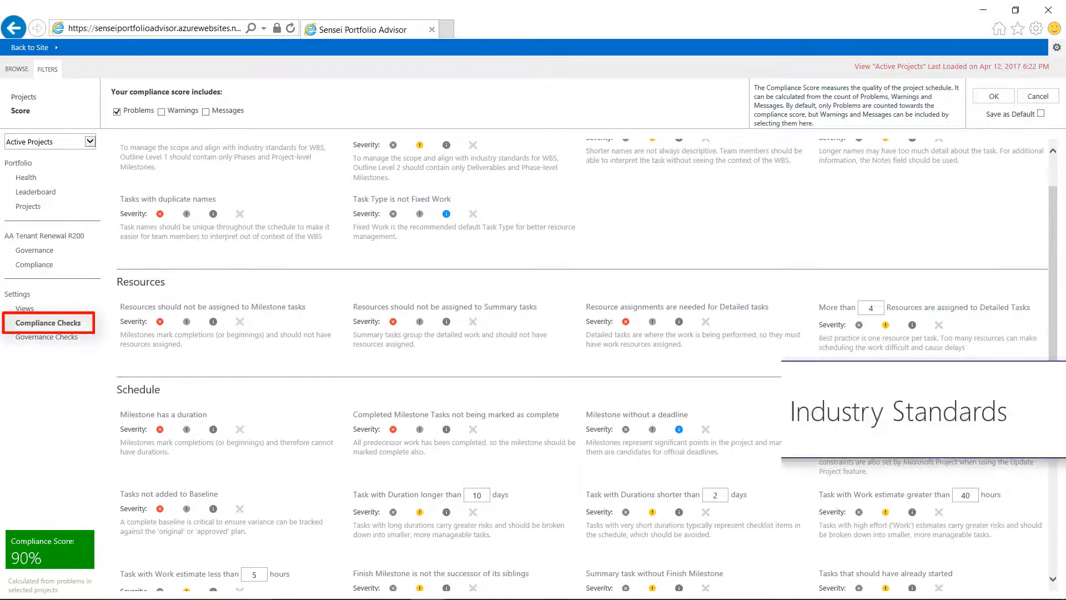
pyautogui.scroll(-3)
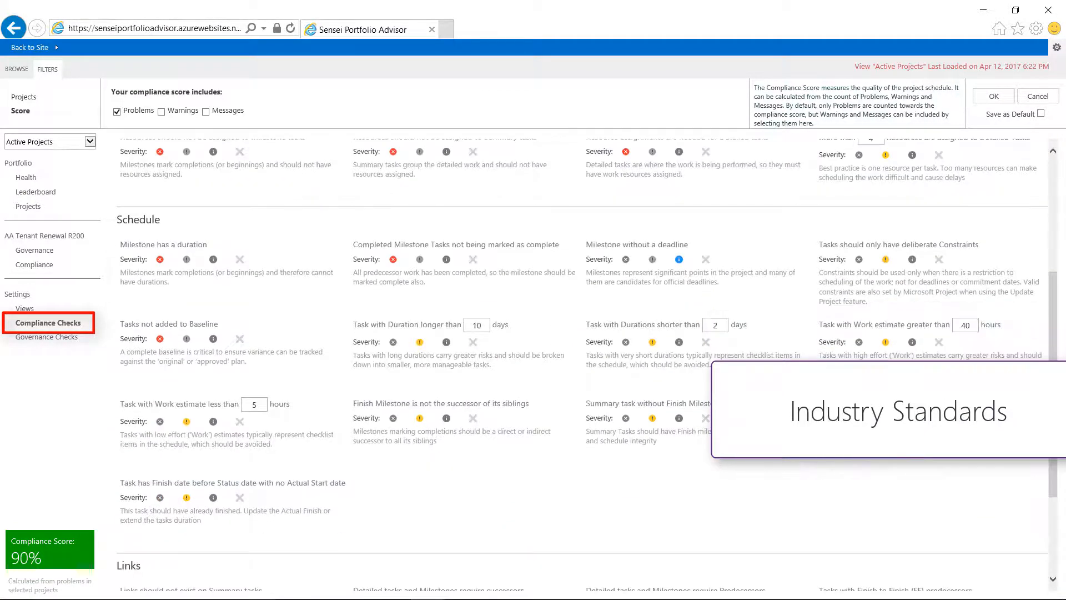
pyautogui.scroll(-3)
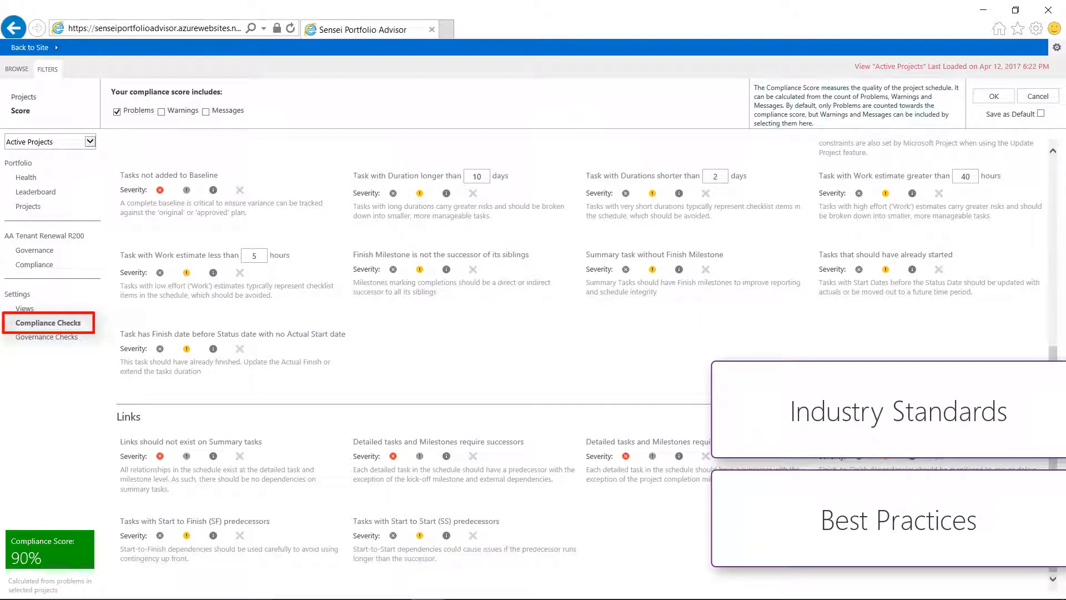
pyautogui.click(48, 336)
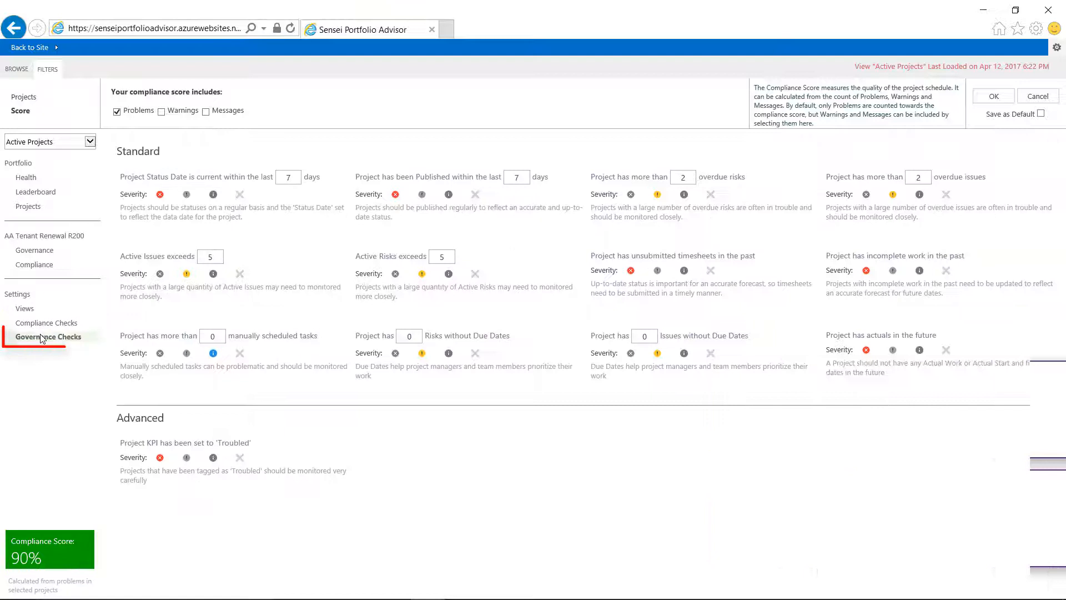
# Set the 'more than 0 manually scheduled tasks' governance check to message severity.
pyautogui.click(48, 337)
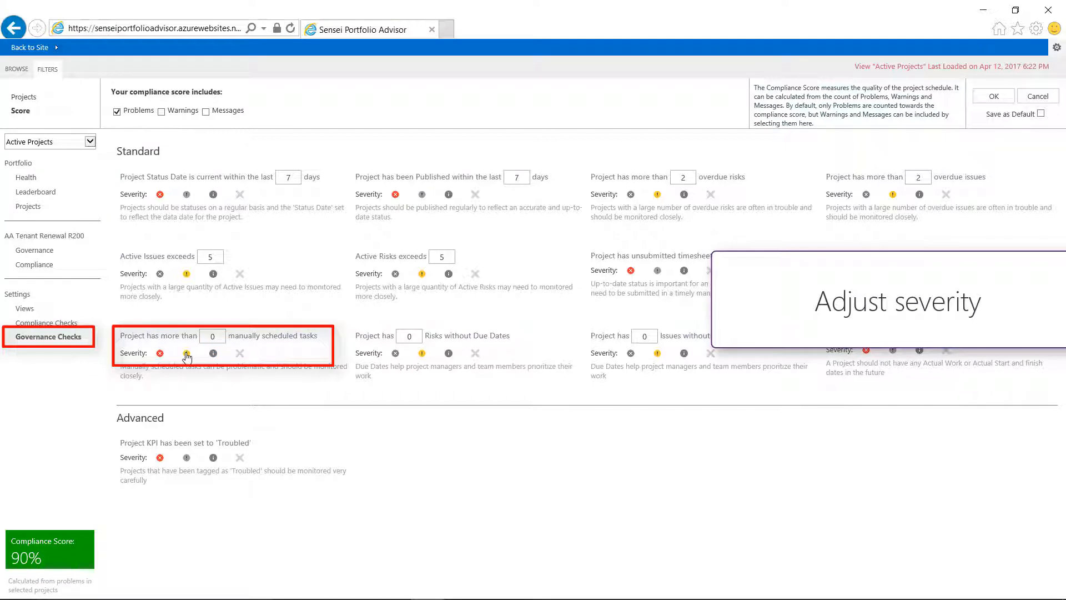
pyautogui.click(213, 353)
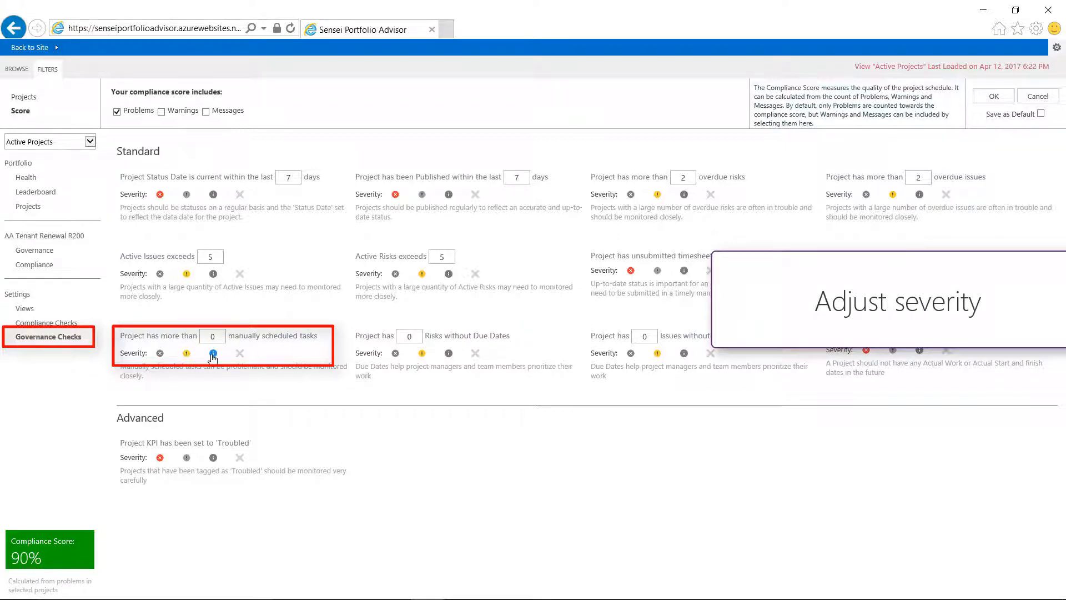
pyautogui.click(239, 353)
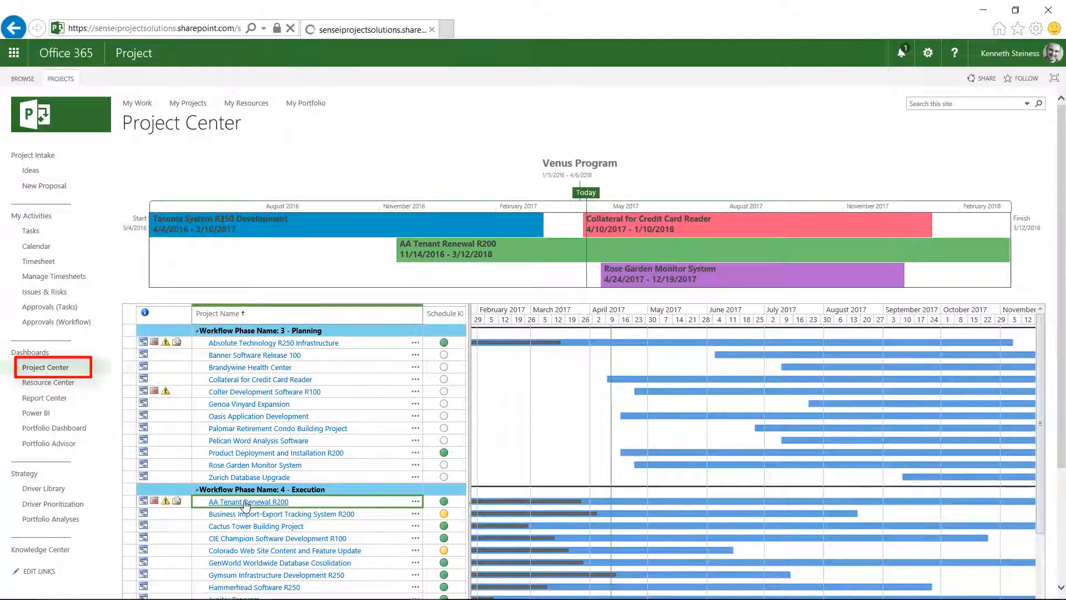
# From Project Center, show AA Tenant Renewal R200's schedule page with its embedded 91% compliance score.
pyautogui.click(250, 501)
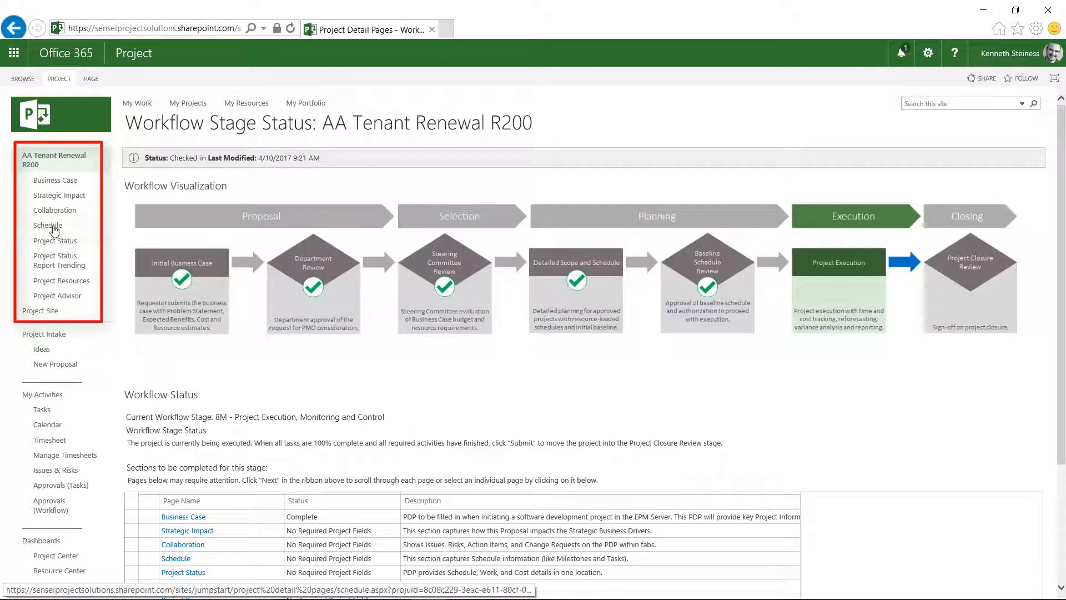
pyautogui.click(47, 225)
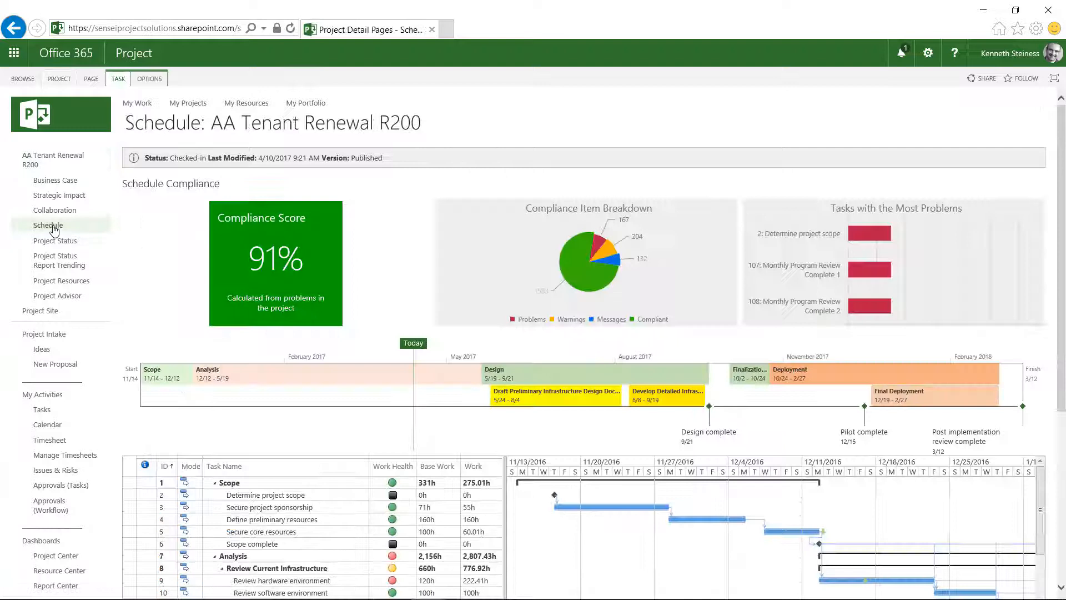
# Show the project's Project Advisor page with governance figures such as the Apr 2 2017 status date.
pyautogui.click(47, 225)
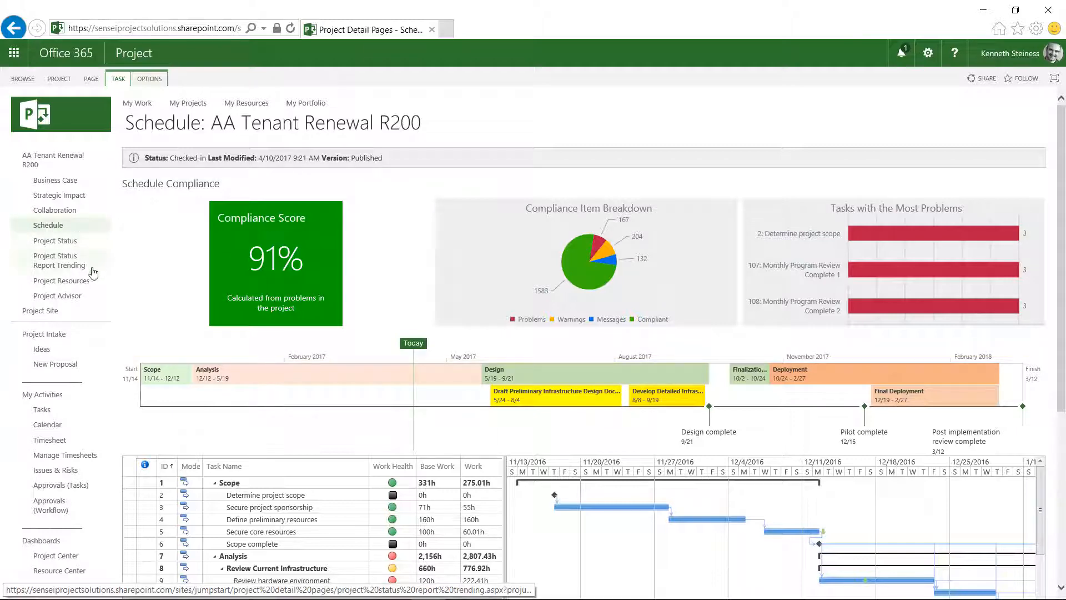
pyautogui.click(57, 295)
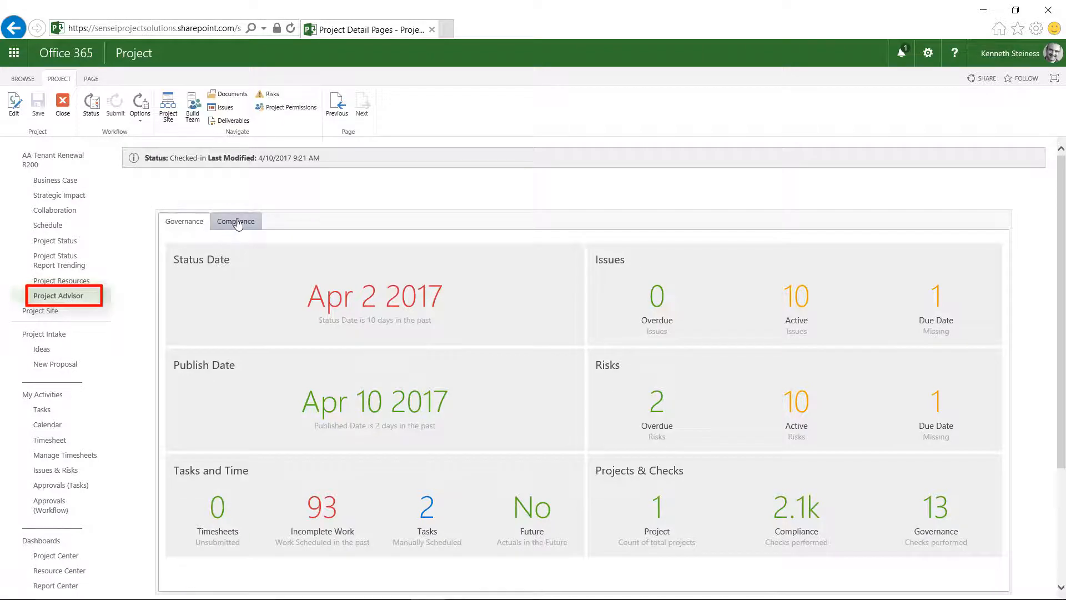
# Review the embedded Project Advisor compliance checks, then return to the Portfolio Health dashboard (56 projects, 90% compliance).
pyautogui.click(235, 221)
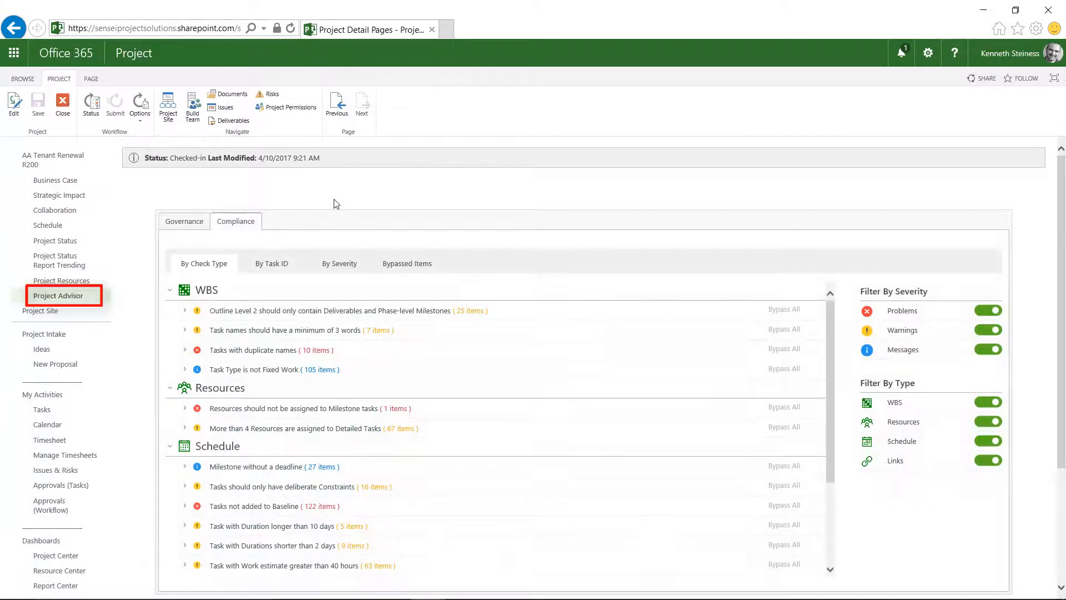
pyautogui.moveTo(372, 193)
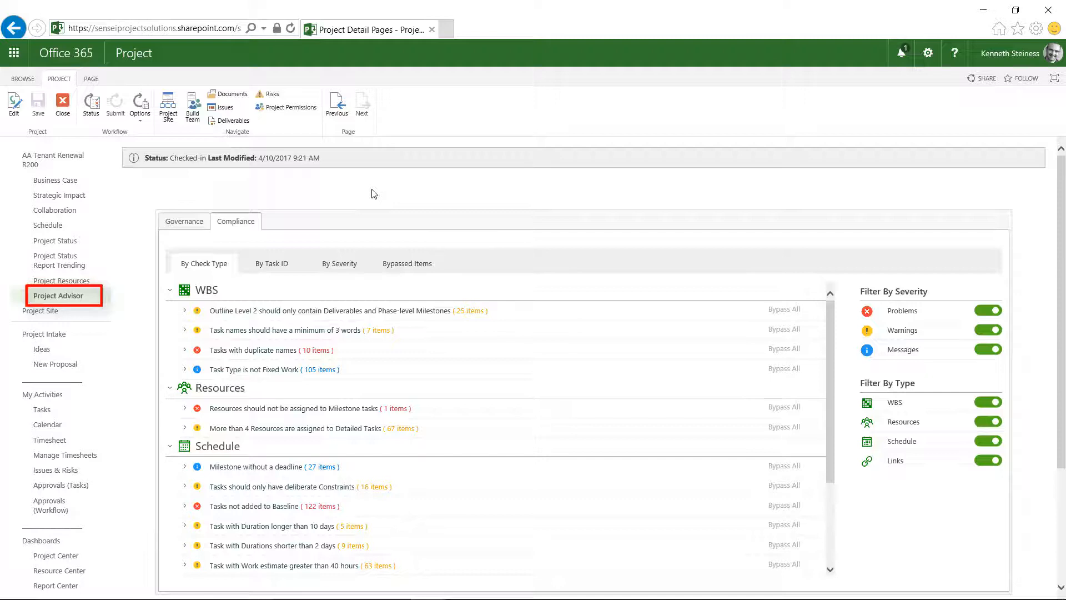
pyautogui.click(59, 294)
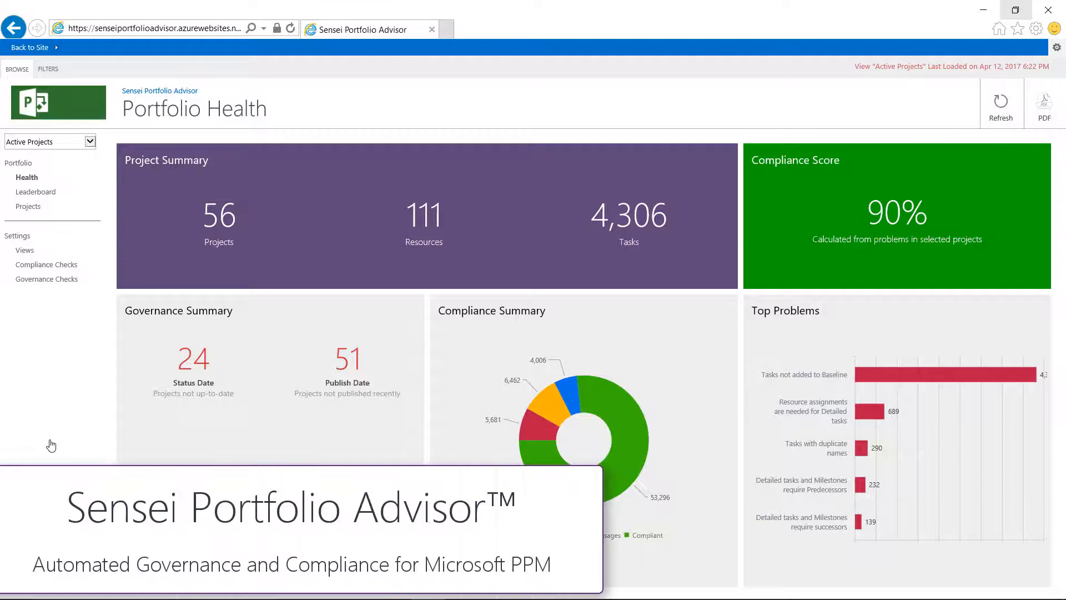